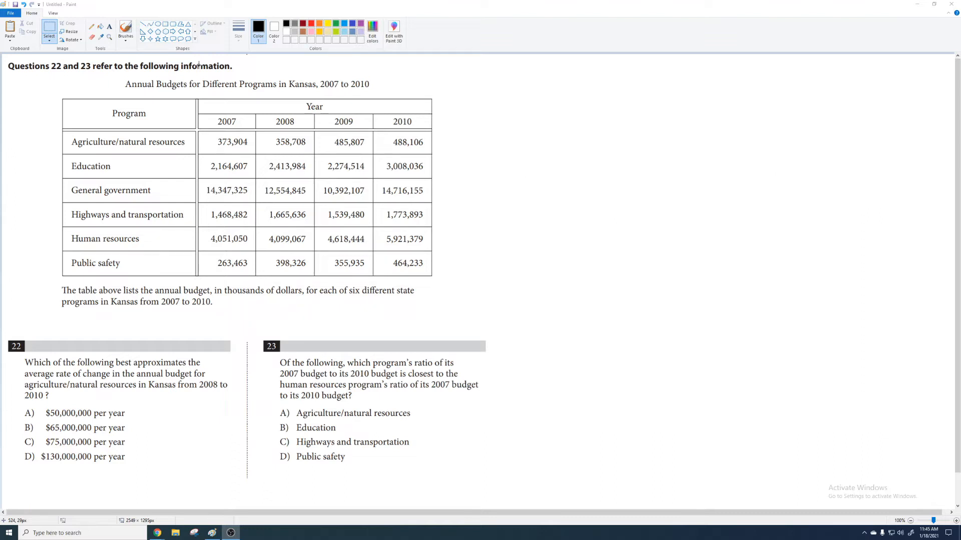
pyautogui.moveTo(100, 336)
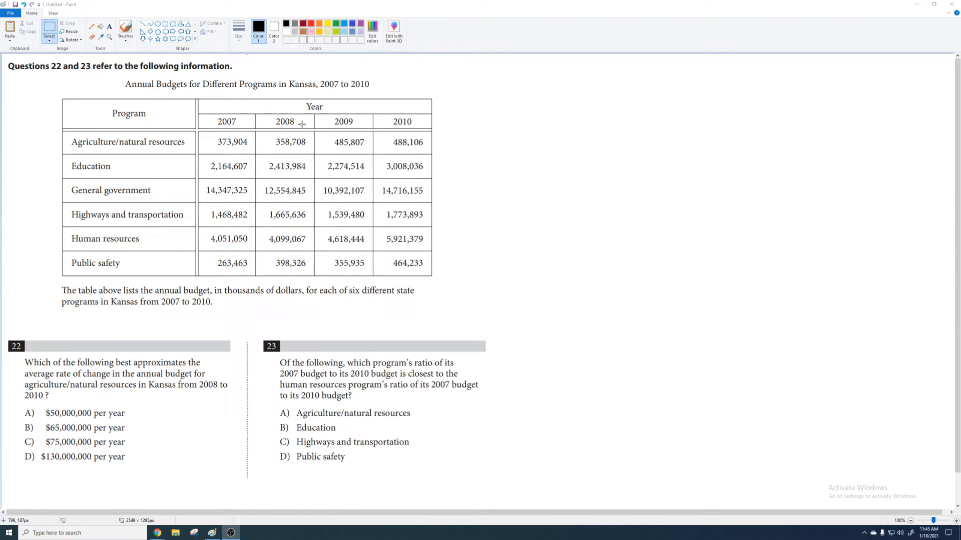
pyautogui.moveTo(497, 208)
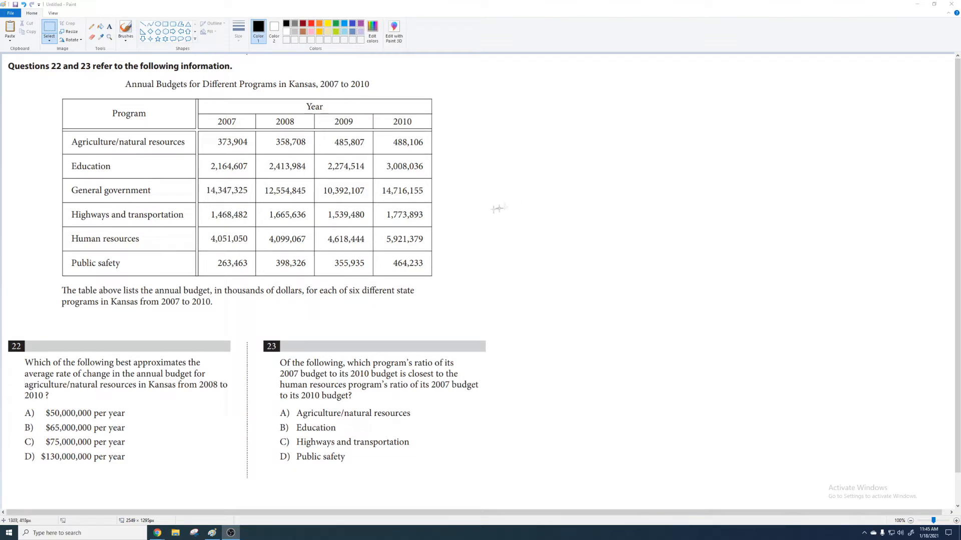
pyautogui.moveTo(238, 89)
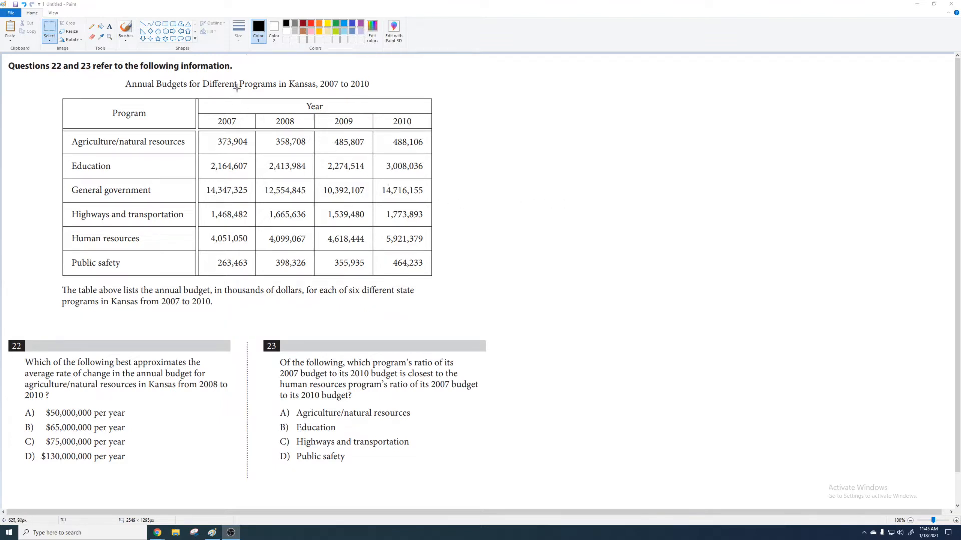
pyautogui.moveTo(204, 166)
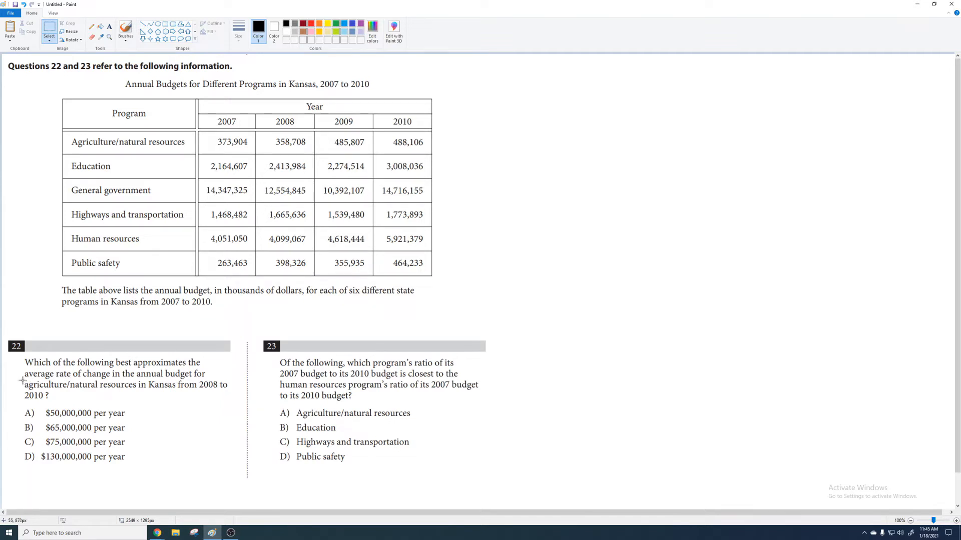
# Circle the 358,708 and 488,106 agriculture budgets and mark question 22's key words.
pyautogui.moveTo(23, 380); pyautogui.dragTo(191, 380)
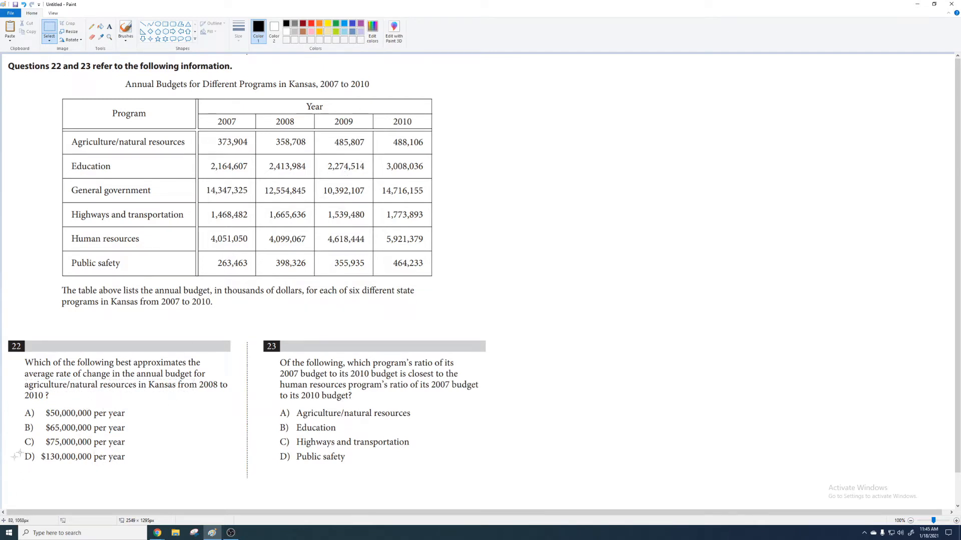
pyautogui.moveTo(142, 403)
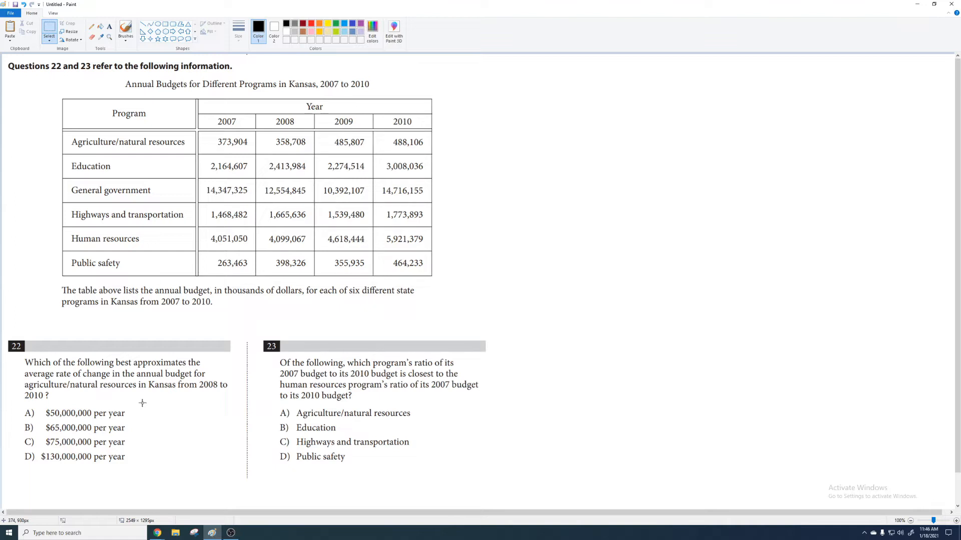
pyautogui.moveTo(123, 74)
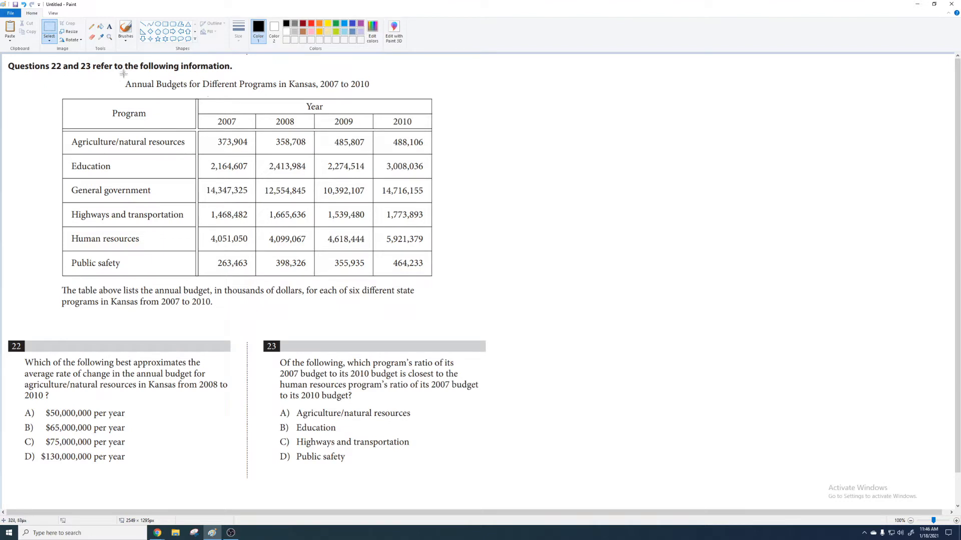
pyautogui.moveTo(122, 77); pyautogui.dragTo(231, 93)
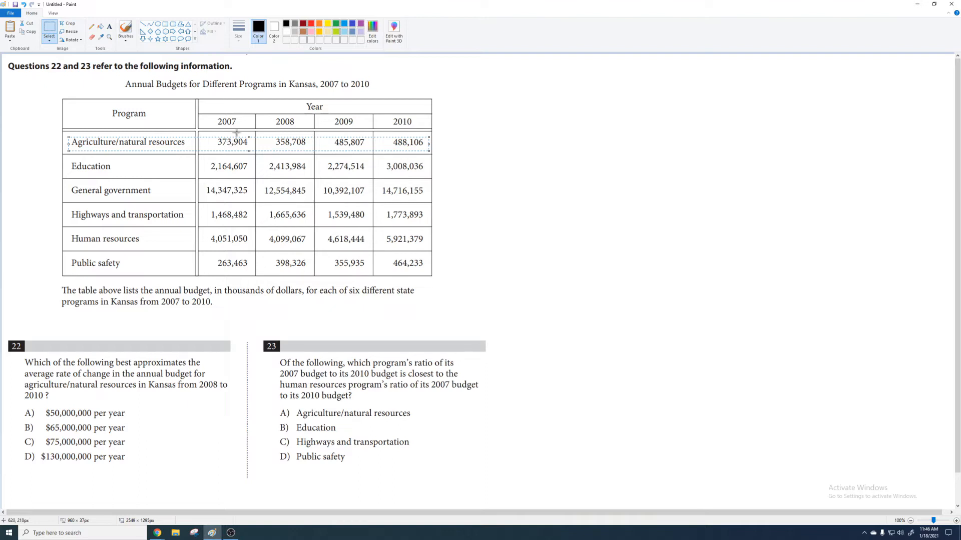
pyautogui.moveTo(285, 142)
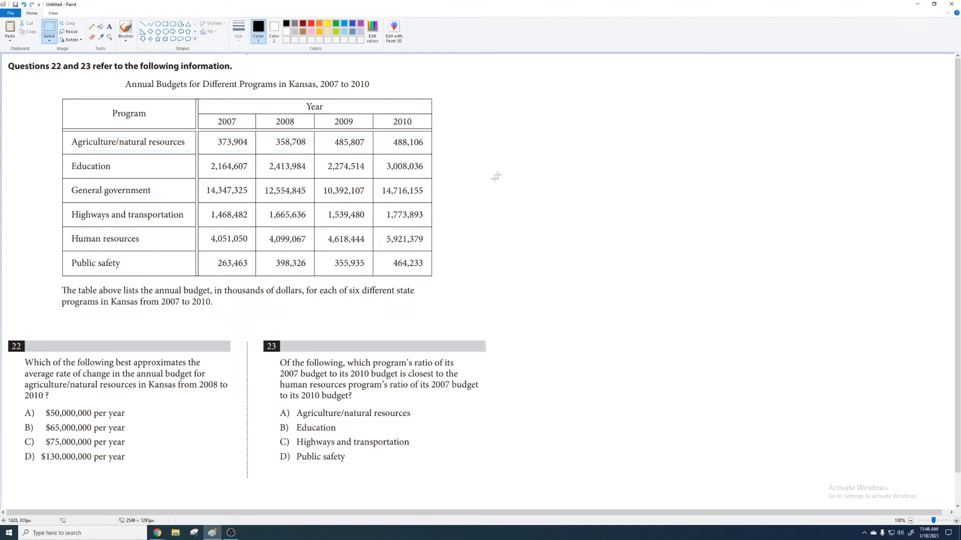
pyautogui.moveTo(366, 139)
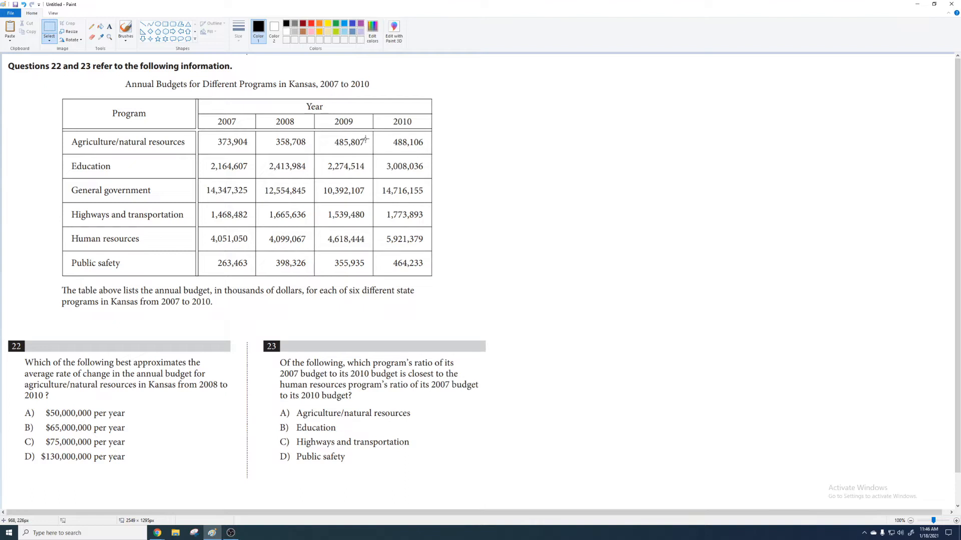
pyautogui.moveTo(129, 93)
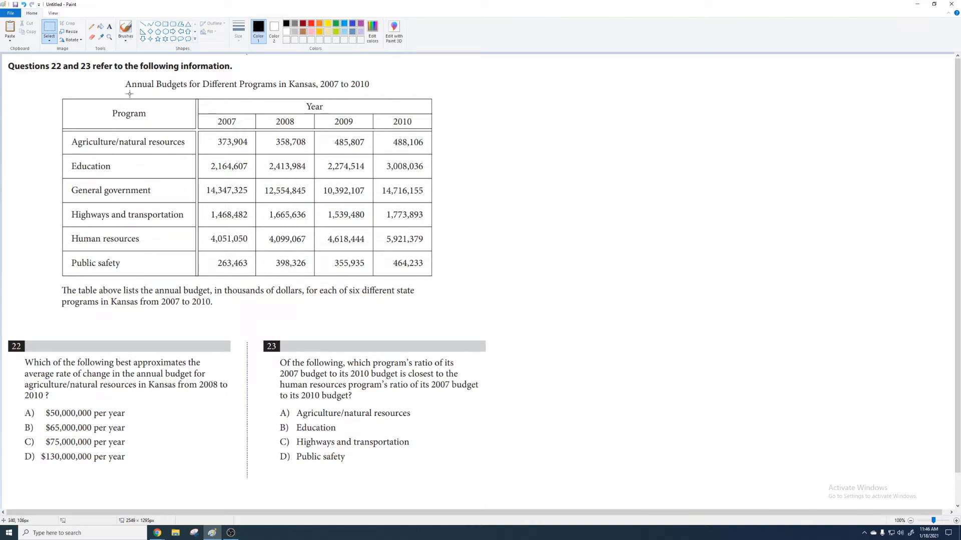
pyautogui.moveTo(207, 116)
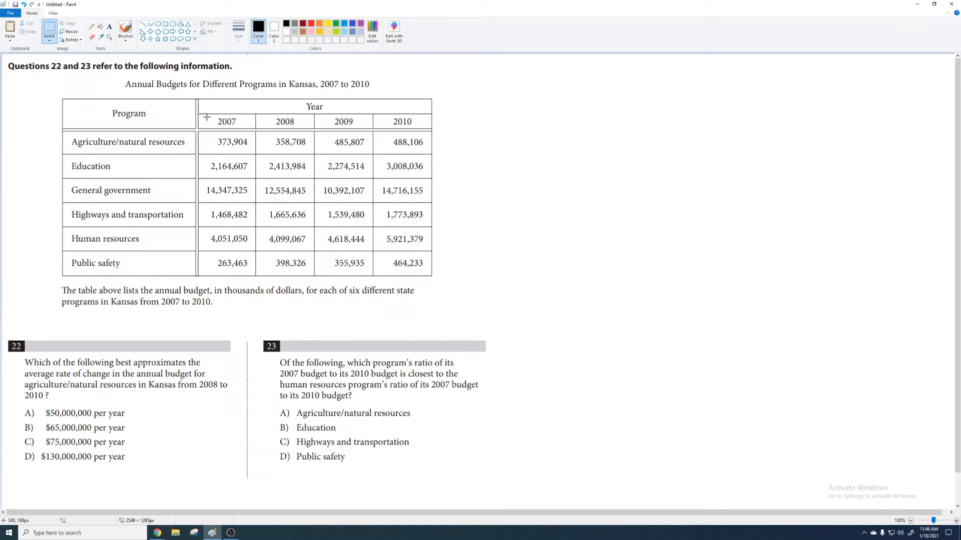
pyautogui.moveTo(200, 109); pyautogui.dragTo(434, 129)
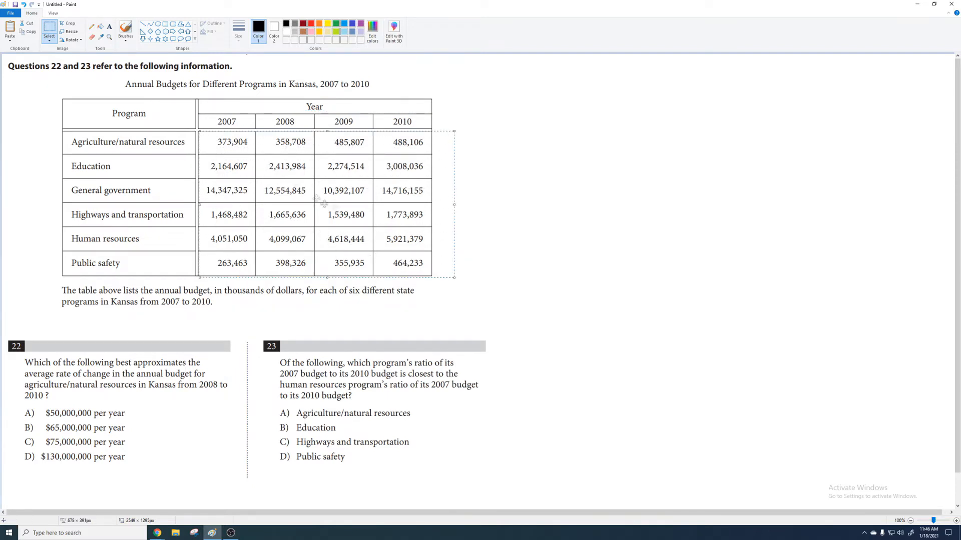
pyautogui.moveTo(208, 290)
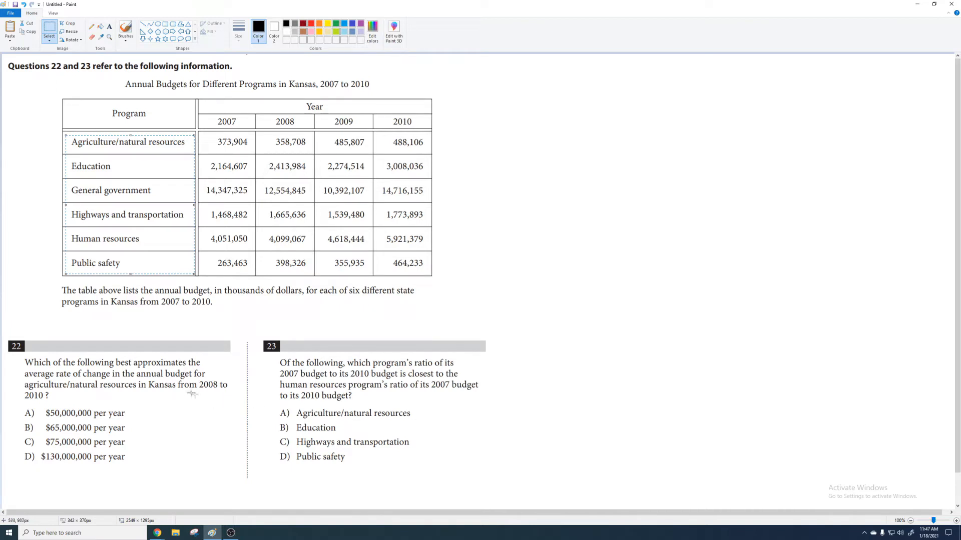
pyautogui.moveTo(14, 359); pyautogui.dragTo(225, 399)
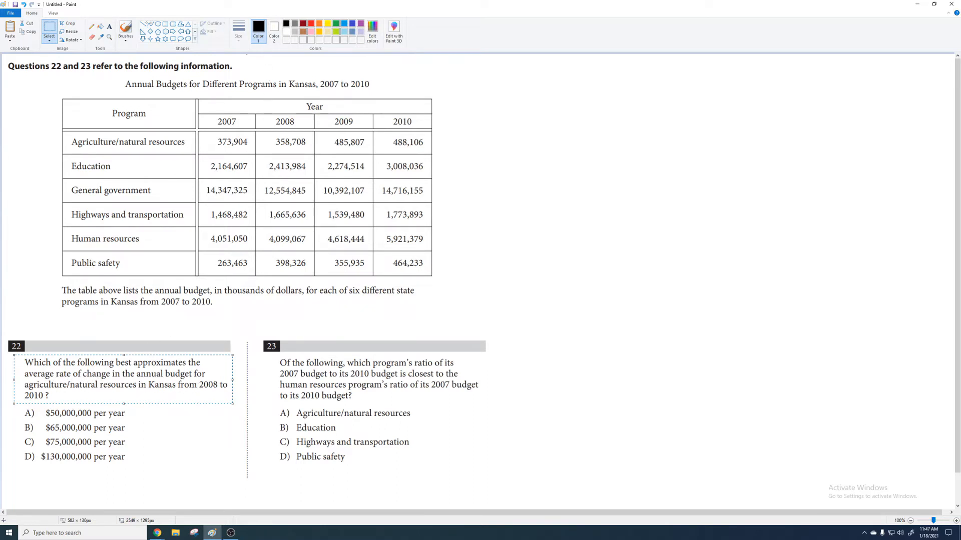
pyautogui.moveTo(195, 380); pyautogui.dragTo(211, 395)
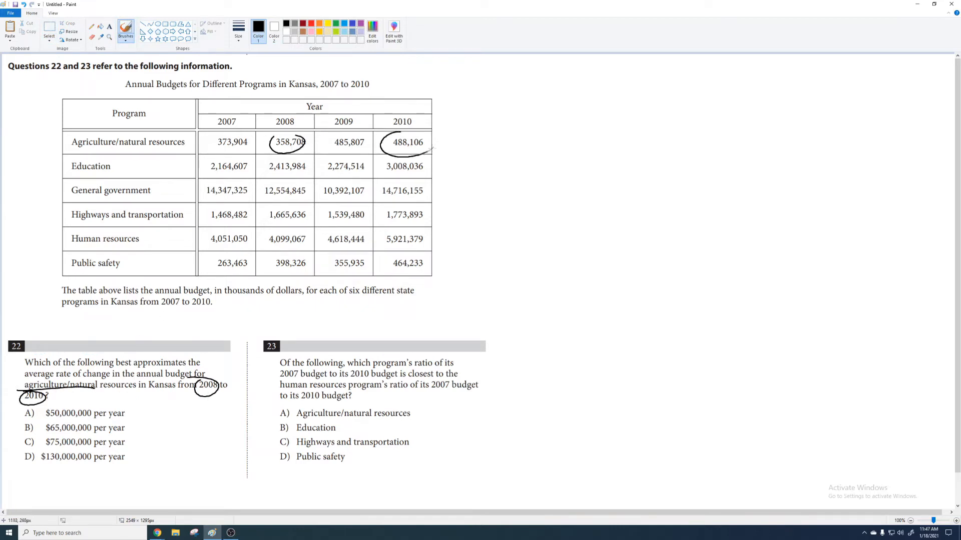
# Underline the 'Agriculture/natural resources' row label and the 2008 column heading.
pyautogui.moveTo(71, 150); pyautogui.dragTo(191, 156)
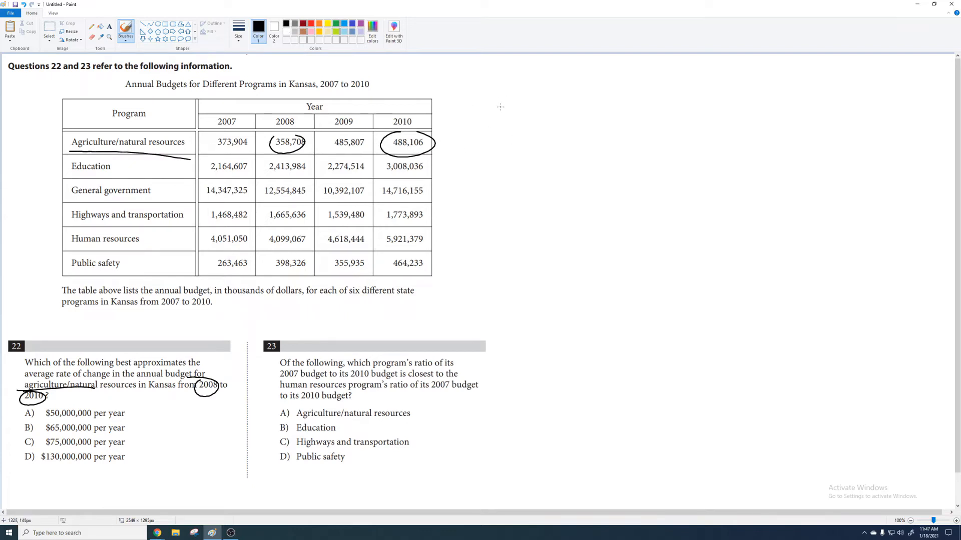
pyautogui.moveTo(69, 410); pyautogui.dragTo(89, 465)
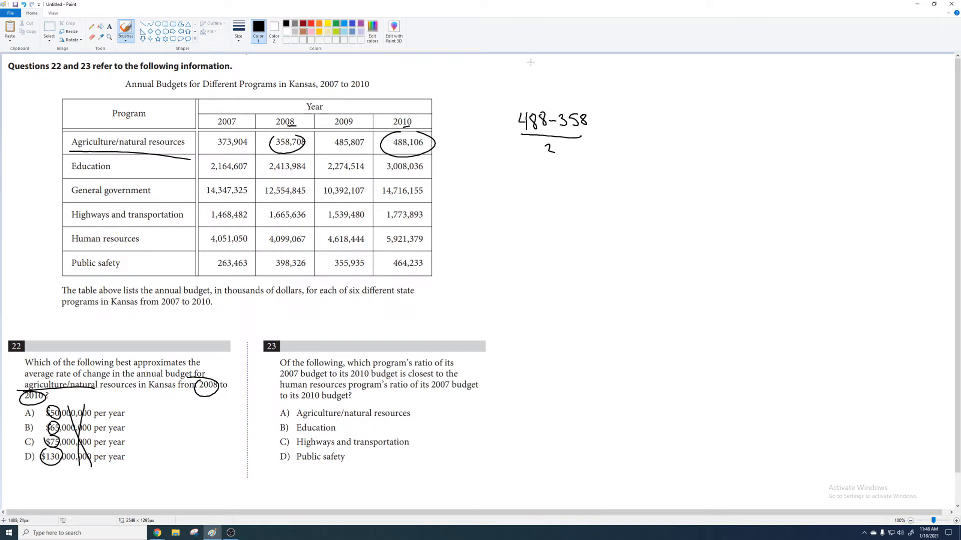
# Handwrite the slope formula and the result (488 − 358)/2 = 130/2 = 65.
pyautogui.moveTo(532, 61); pyautogui.dragTo(541, 72)
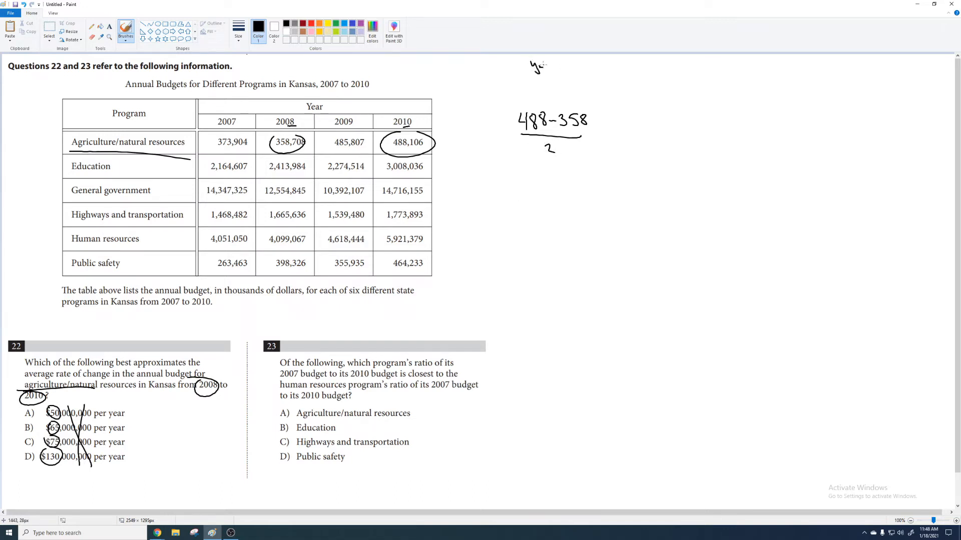
pyautogui.moveTo(548, 66); pyautogui.dragTo(552, 83)
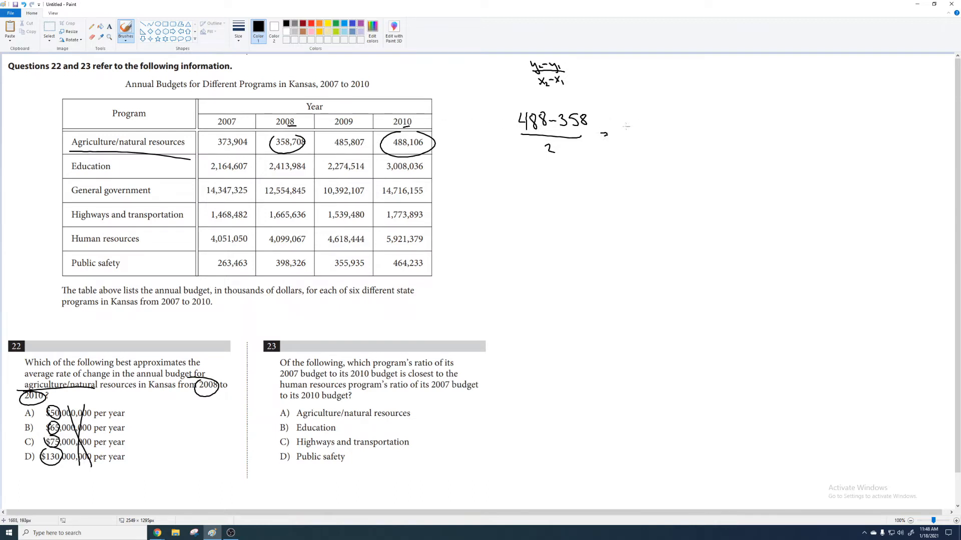
pyautogui.moveTo(625, 119); pyautogui.dragTo(646, 145)
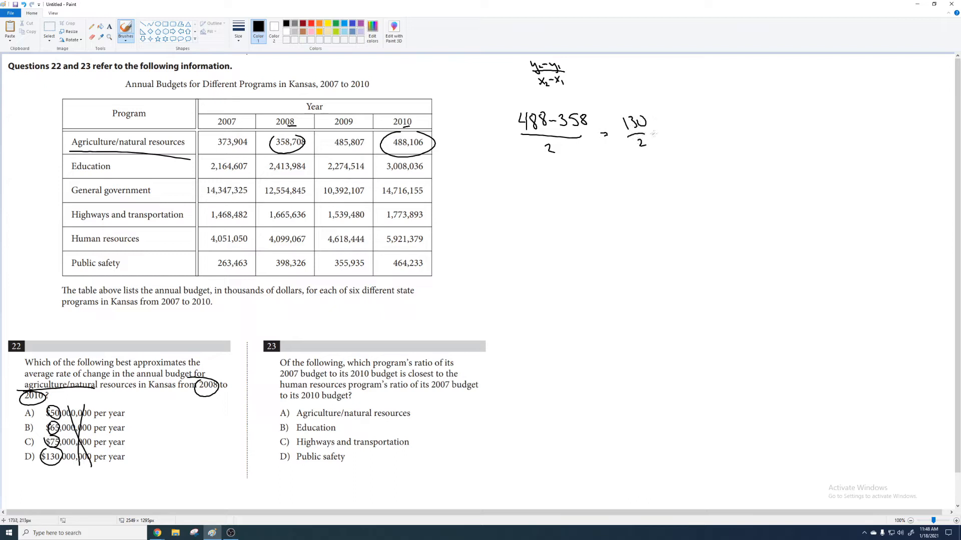
pyautogui.moveTo(658, 131); pyautogui.dragTo(698, 131)
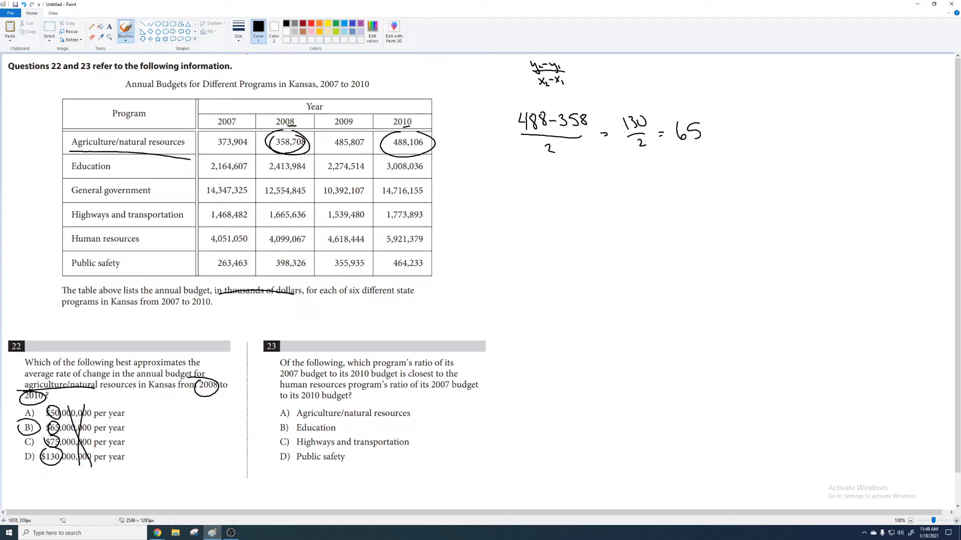
pyautogui.moveTo(456, 142)
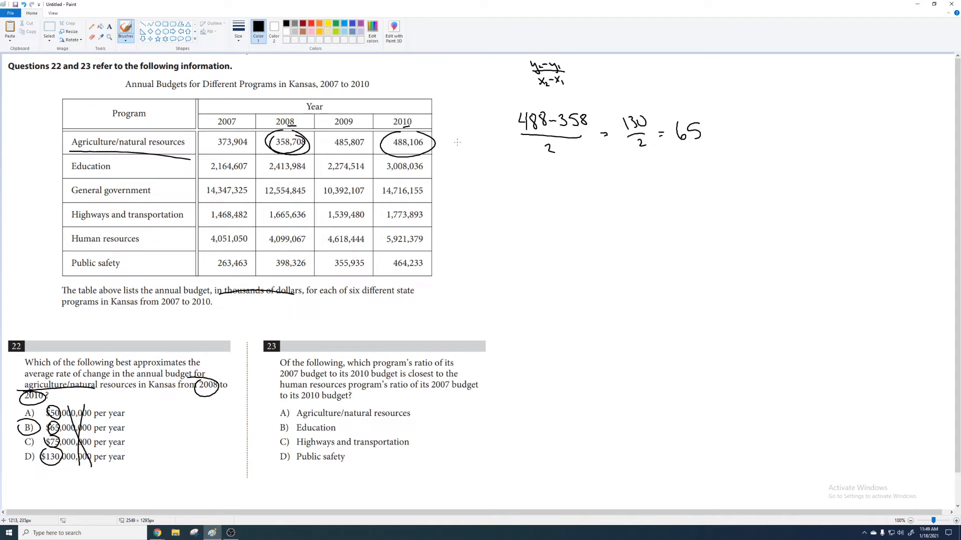
pyautogui.moveTo(284, 345)
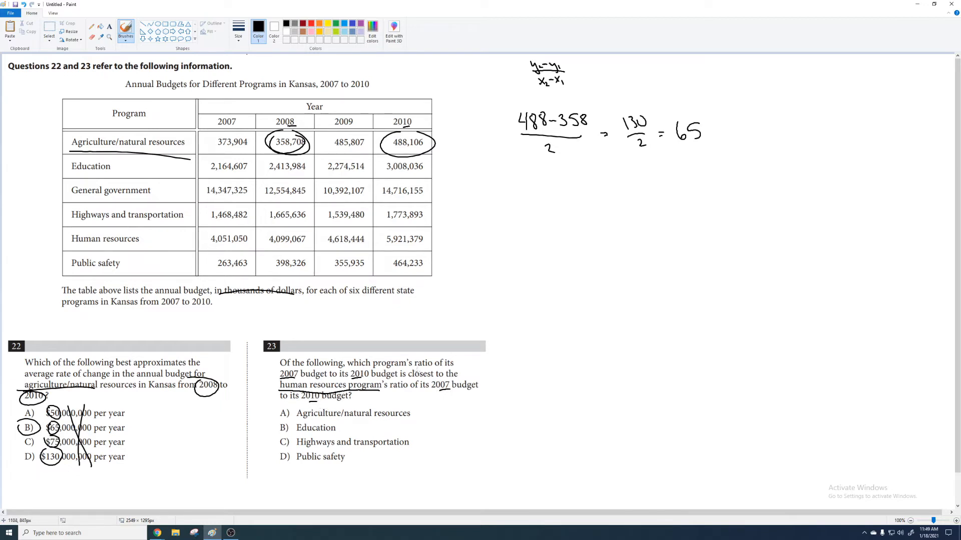
# Circle 'closest' and both human resources budgets, then mark highways and public safety leading digits.
pyautogui.moveTo(405, 374); pyautogui.dragTo(432, 379)
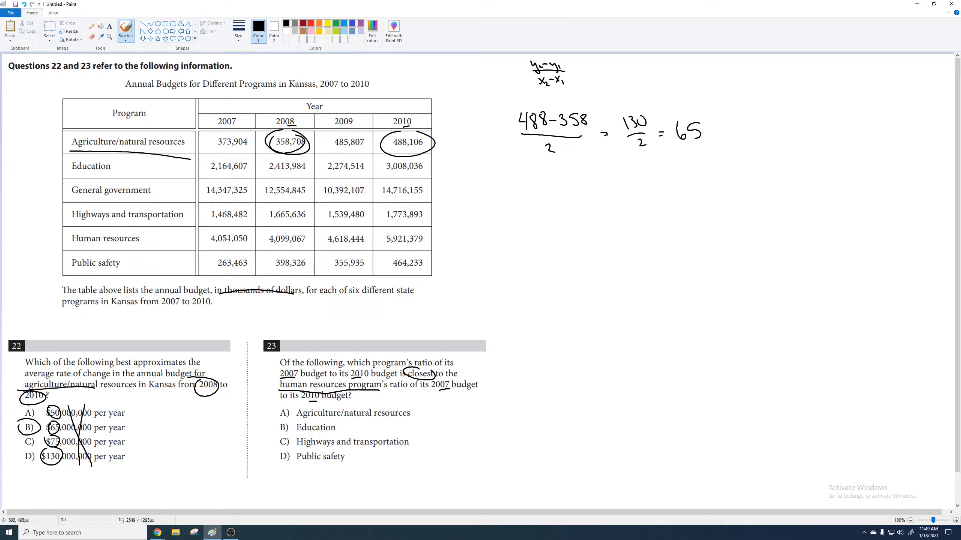
pyautogui.moveTo(204, 240); pyautogui.dragTo(248, 242)
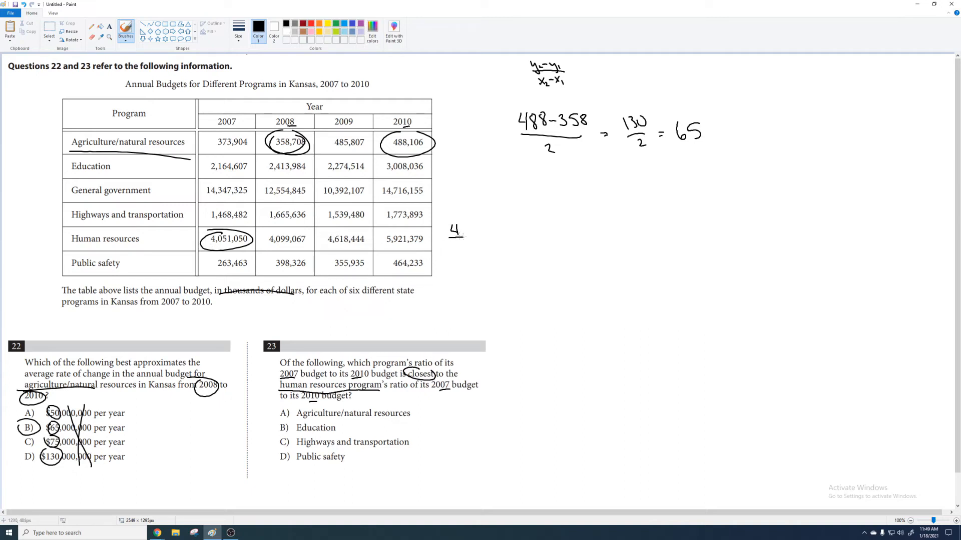
pyautogui.moveTo(380, 230); pyautogui.dragTo(423, 248)
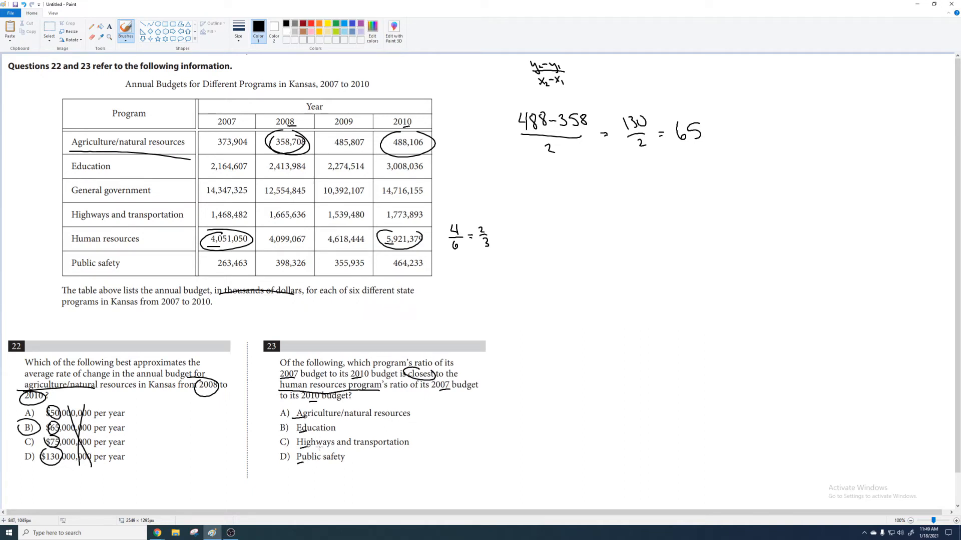
pyautogui.moveTo(606, 392)
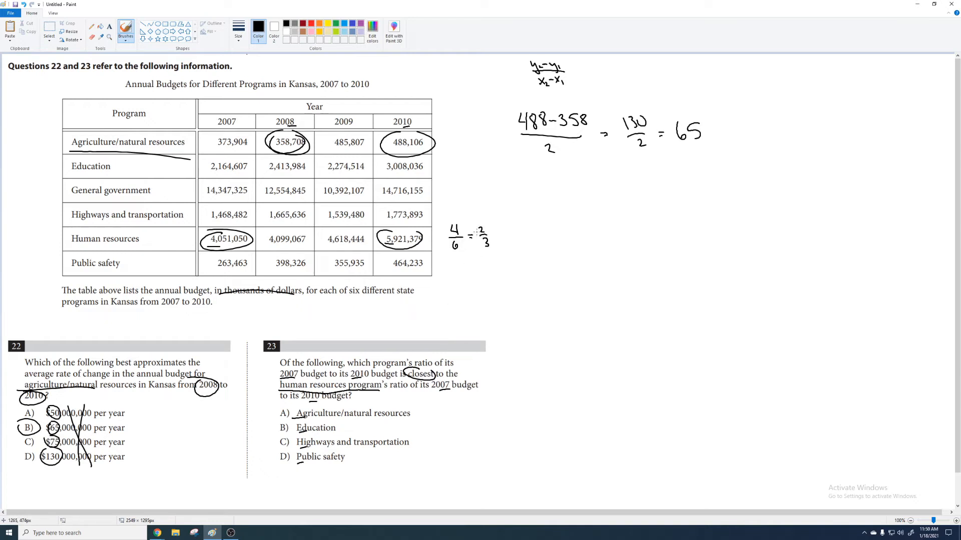
pyautogui.moveTo(475, 234)
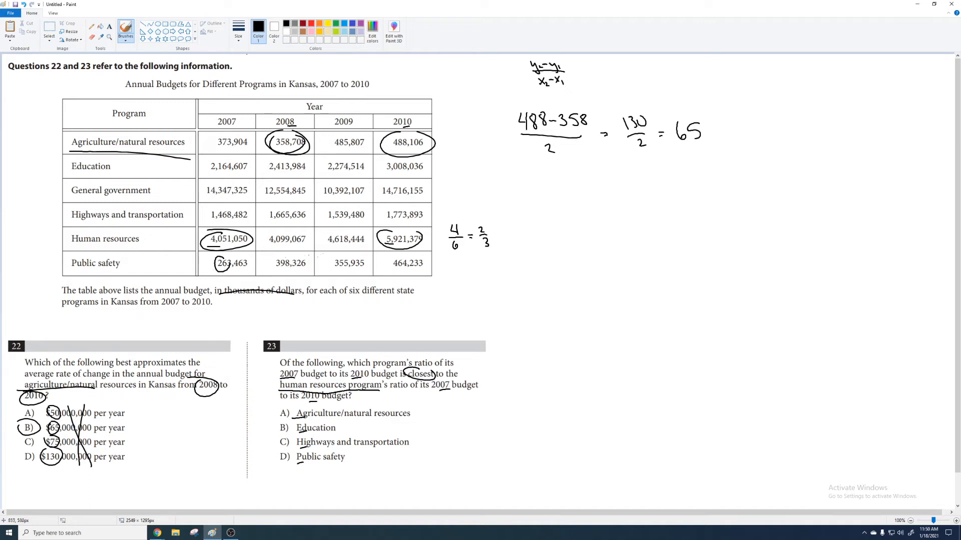
pyautogui.moveTo(390, 257); pyautogui.dragTo(404, 273)
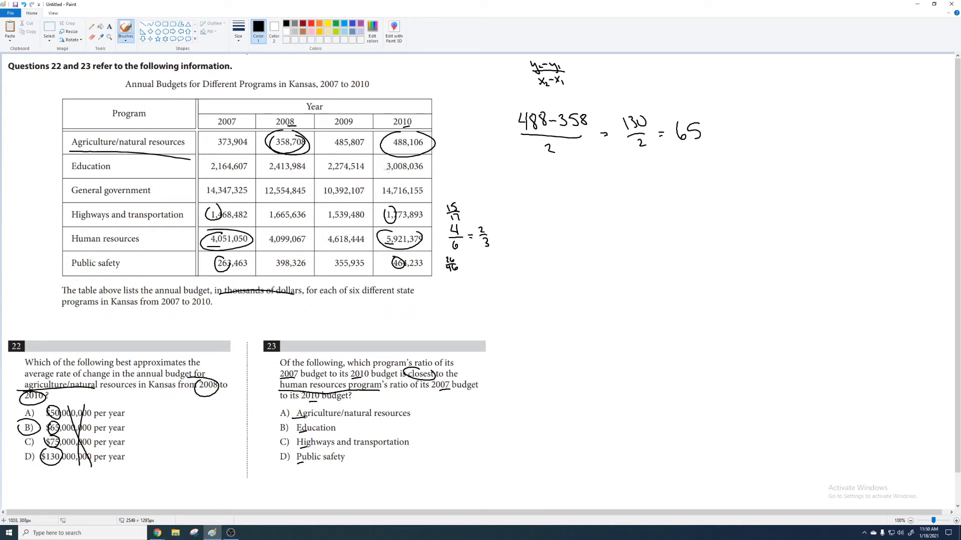
# Mark agriculture and education leading digits, circle choice B, and circle question 22 keywords.
pyautogui.moveTo(211, 166); pyautogui.dragTo(382, 167)
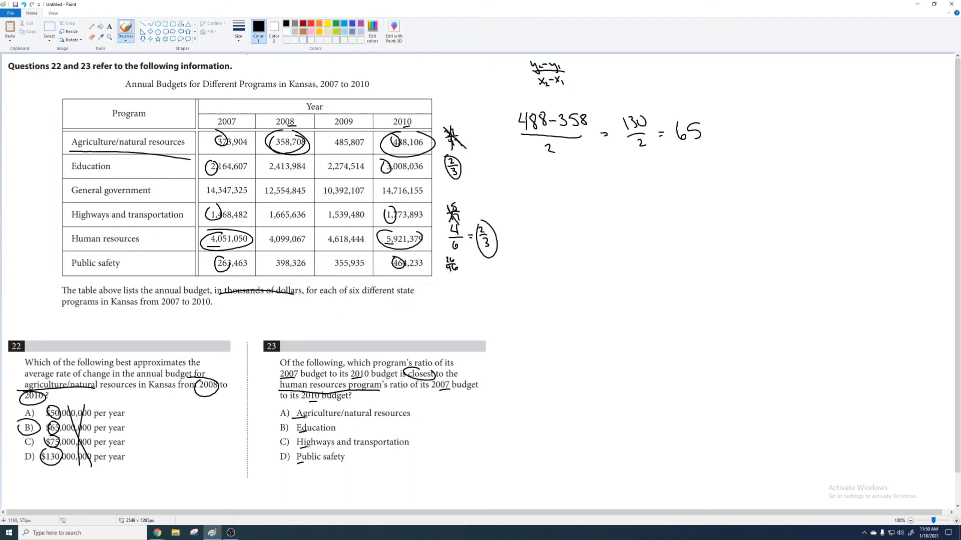
pyautogui.moveTo(273, 428); pyautogui.dragTo(288, 435)
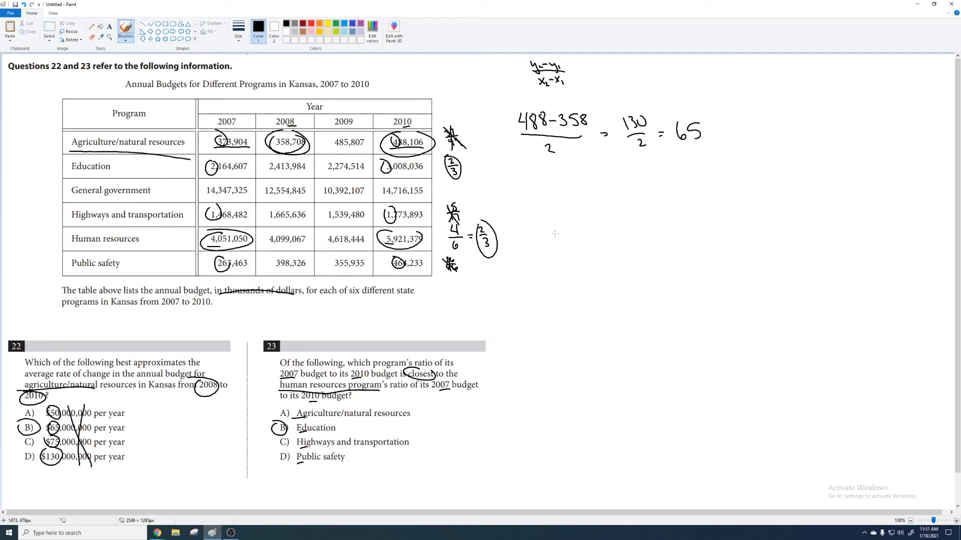
pyautogui.moveTo(132, 361); pyautogui.dragTo(174, 373)
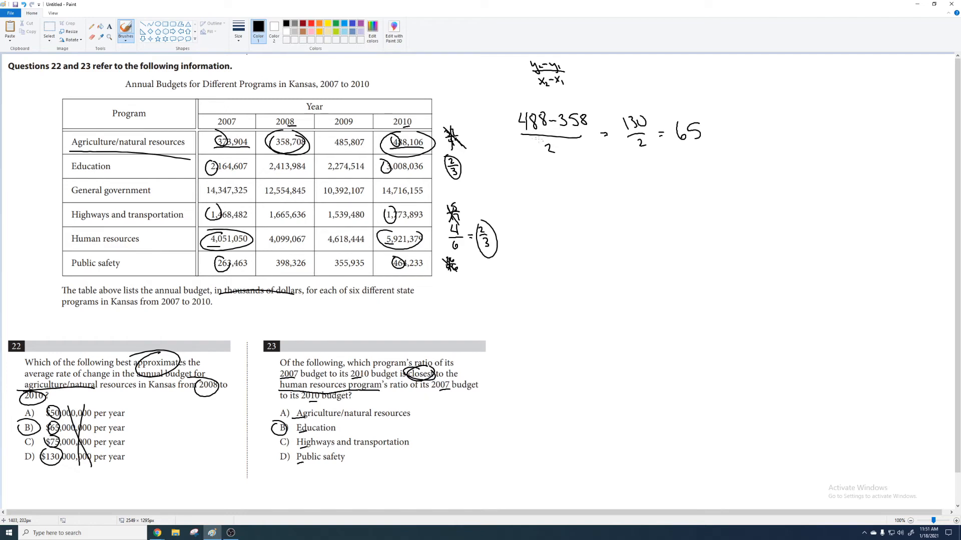
# Write and underline 'Mean Points', add point 1 'End of 4th exam, by #'s', and start '2)'.
pyautogui.moveTo(579, 221); pyautogui.dragTo(619, 240)
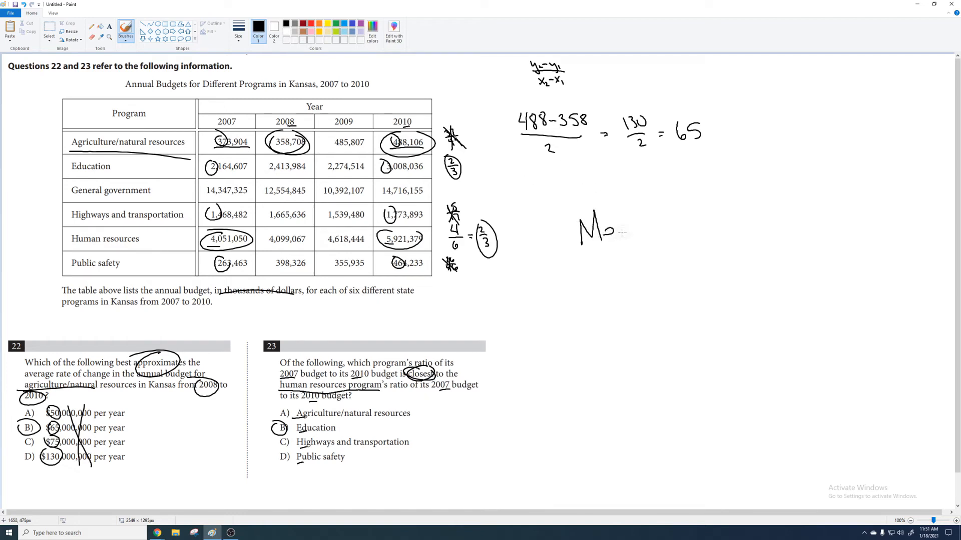
pyautogui.moveTo(601, 239); pyautogui.dragTo(649, 229)
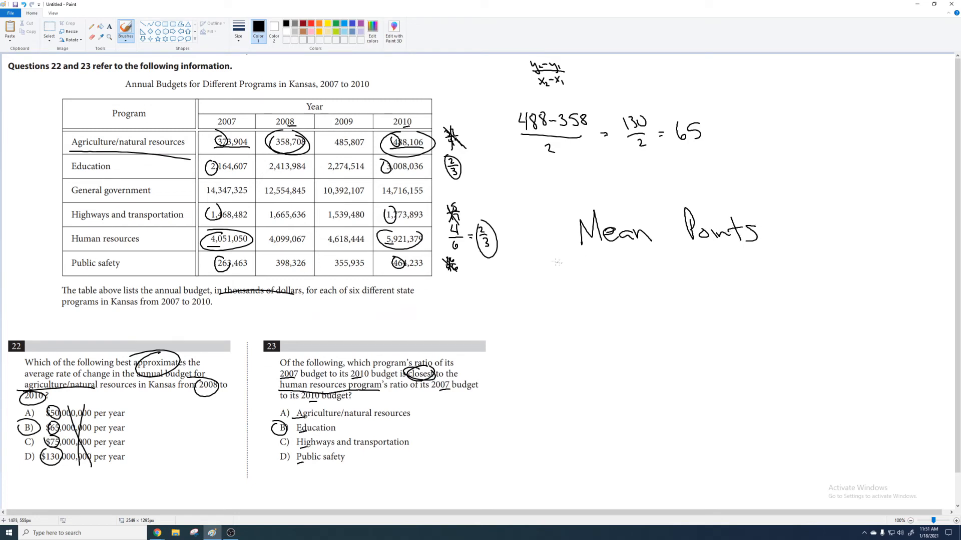
pyautogui.moveTo(554, 253); pyautogui.dragTo(778, 245)
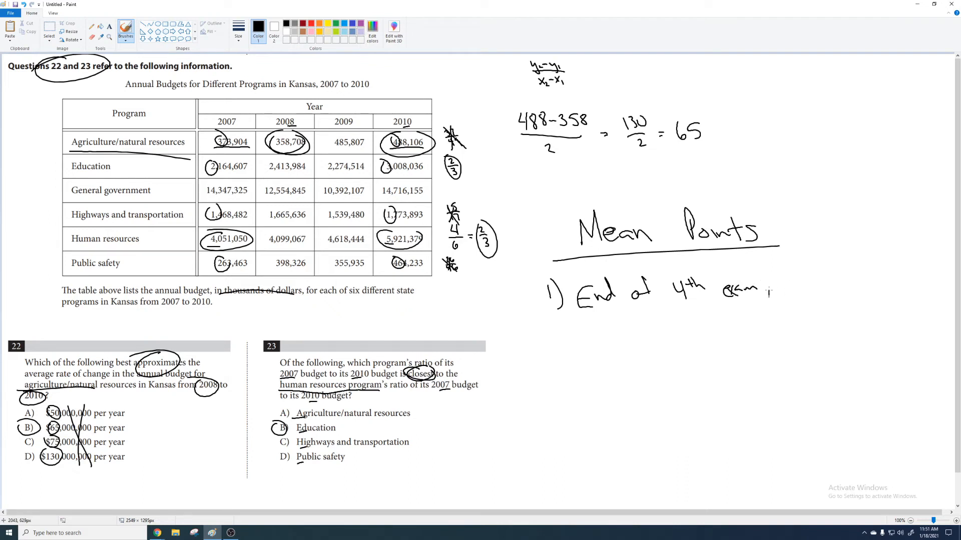
pyautogui.moveTo(762, 291); pyautogui.dragTo(834, 284)
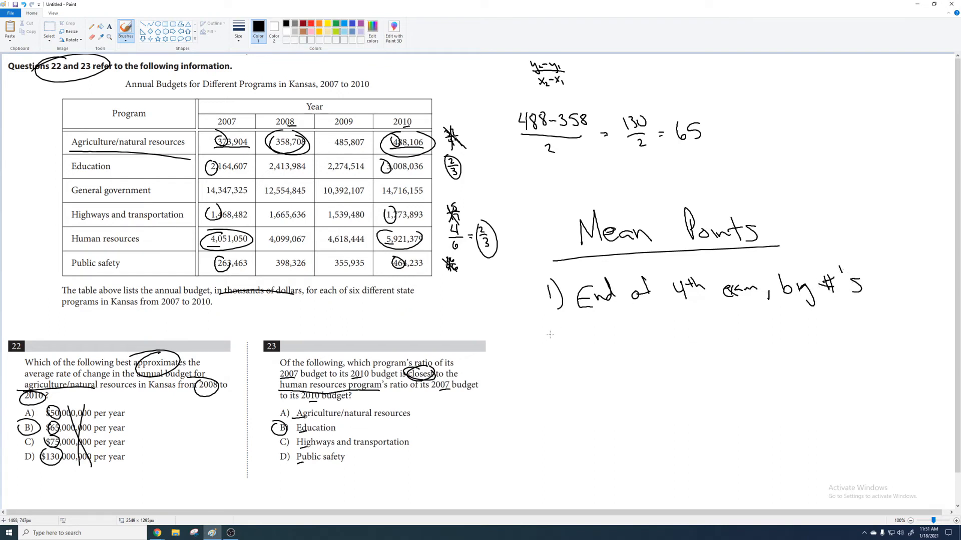
pyautogui.moveTo(549, 334); pyautogui.dragTo(563, 358)
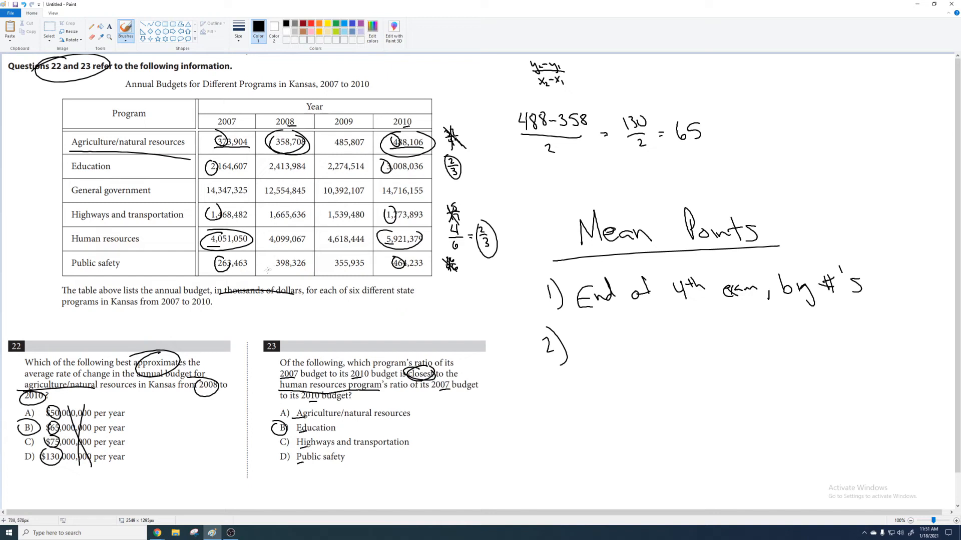
pyautogui.moveTo(352, 184)
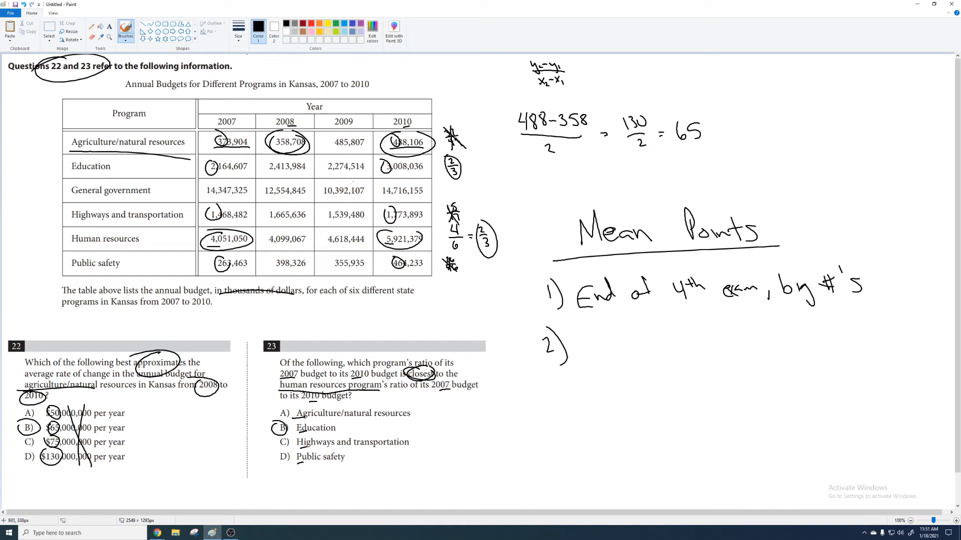
# Write point 2 on cell versus table units in thousands and point 3 on avoiding calculators.
pyautogui.write('Cell')
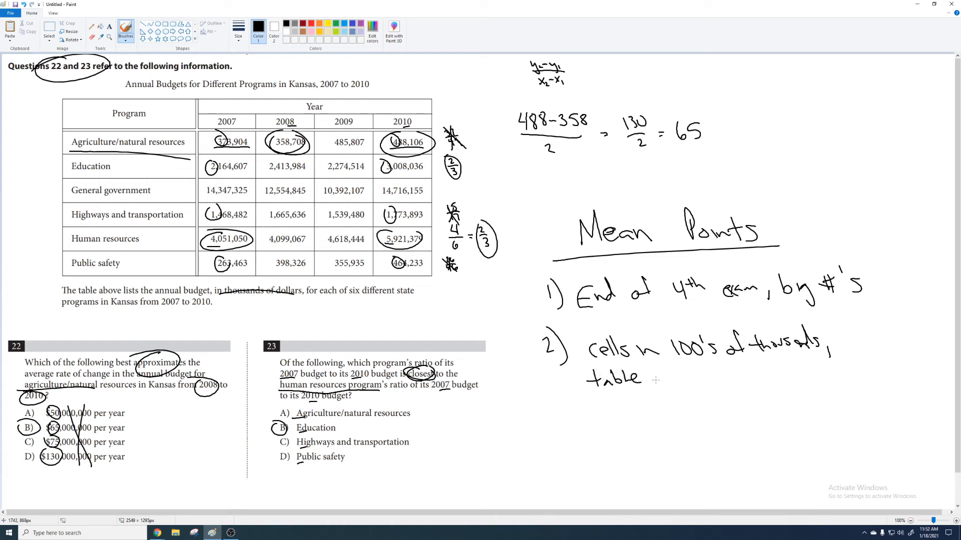
pyautogui.moveTo(661, 377); pyautogui.dragTo(714, 377)
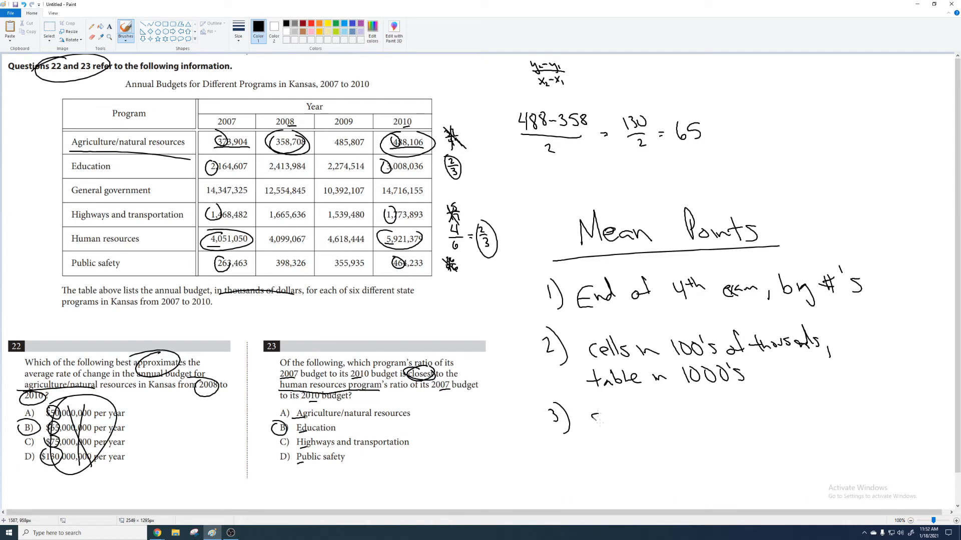
pyautogui.moveTo(591, 423); pyautogui.dragTo(674, 420)
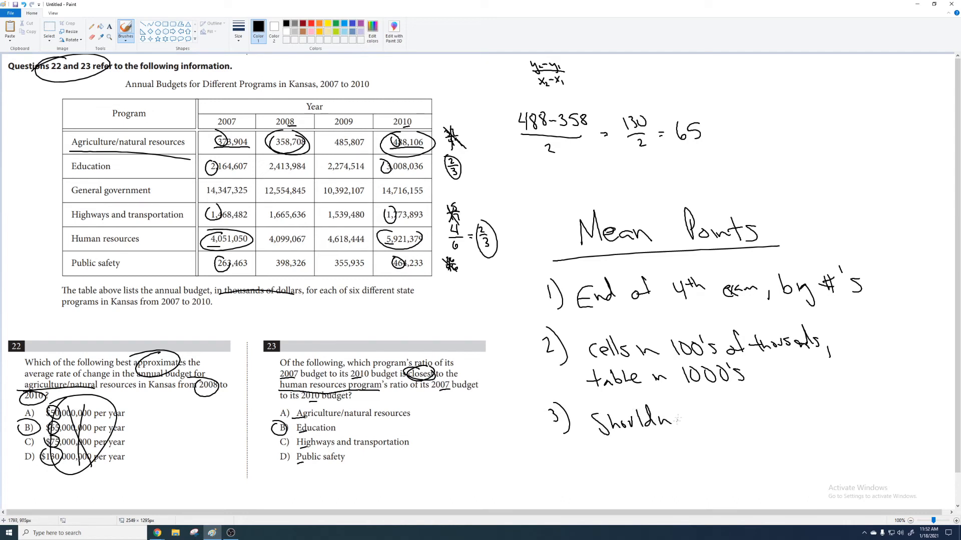
pyautogui.moveTo(674, 420); pyautogui.dragTo(748, 420)
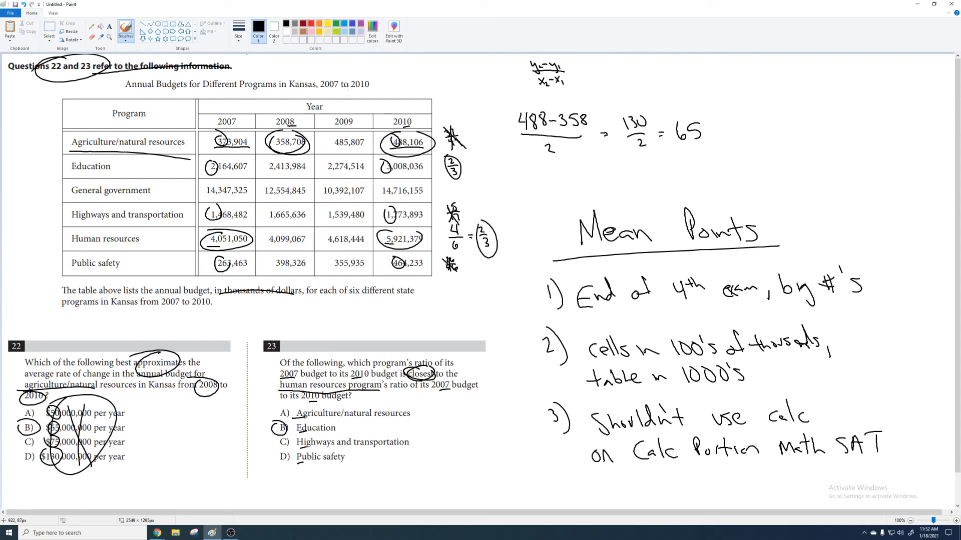
# Draw a brace beside the table and circle the General government row and 2009 column.
pyautogui.moveTo(52, 92); pyautogui.dragTo(33, 135)
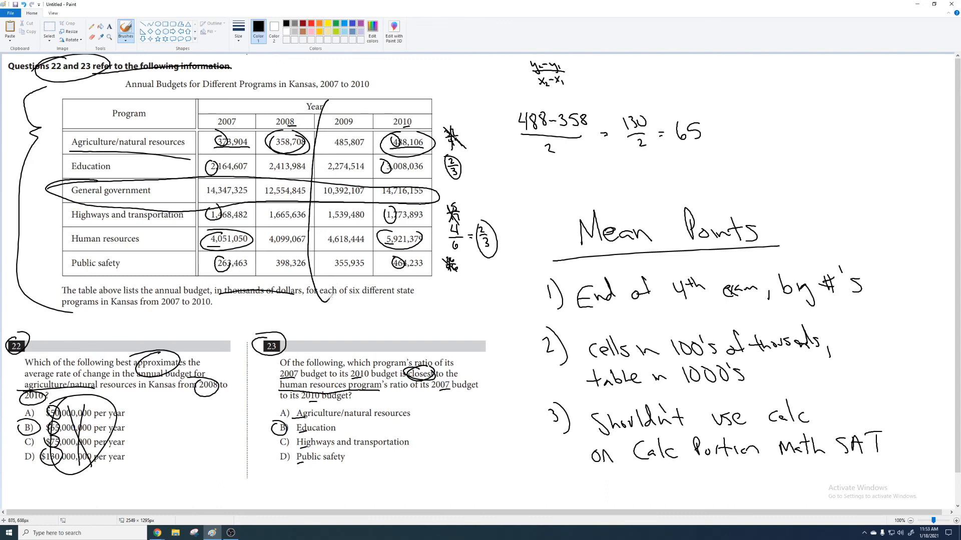
pyautogui.moveTo(324, 67); pyautogui.dragTo(327, 307)
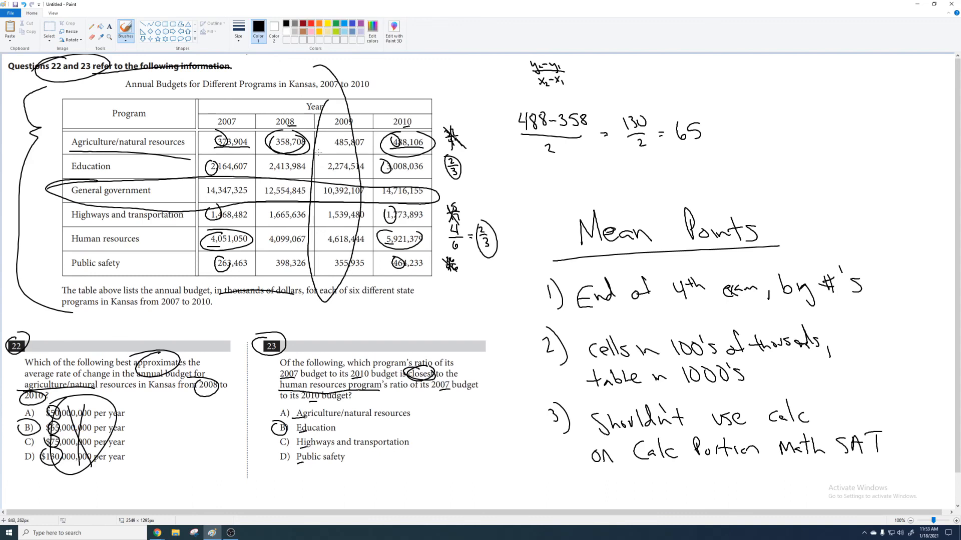